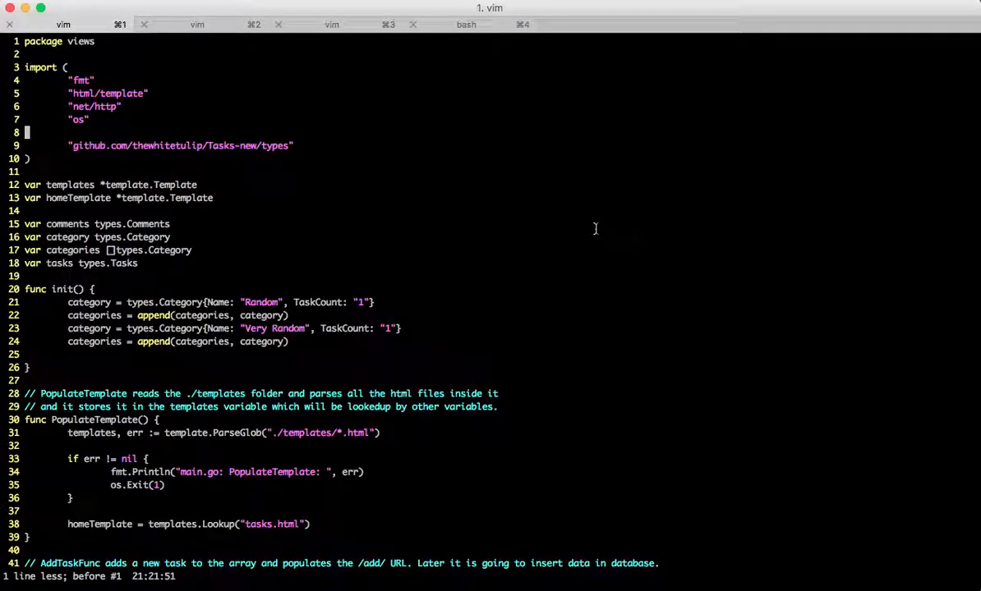
mouse_move(472, 171)
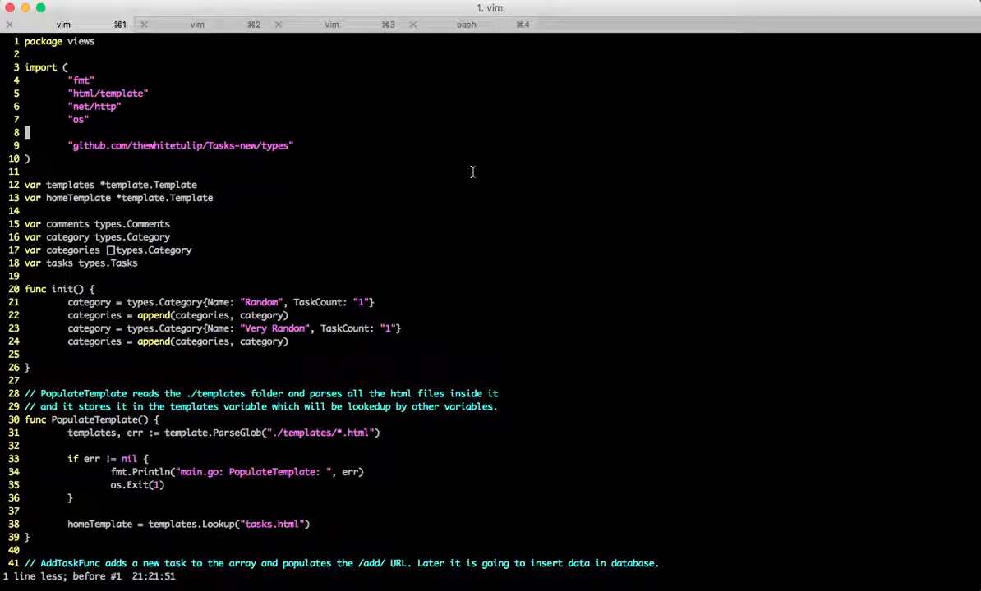
Step: Add md "github.com/shurcooL/github_flavored_markdown" to the views.go import block
text(md "github.com/shurcooL/github_flavored_markdown")
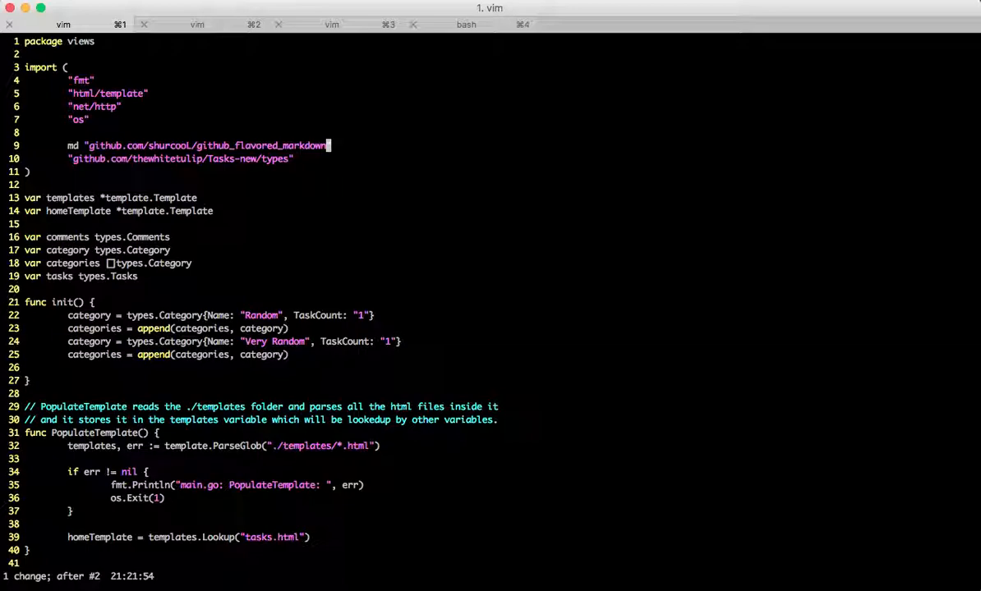
Step: Insert tasks[i].HTMLContent = string(bd.Markdown()) into HomeFunc's range loop over tasks
scroll(down, 3)
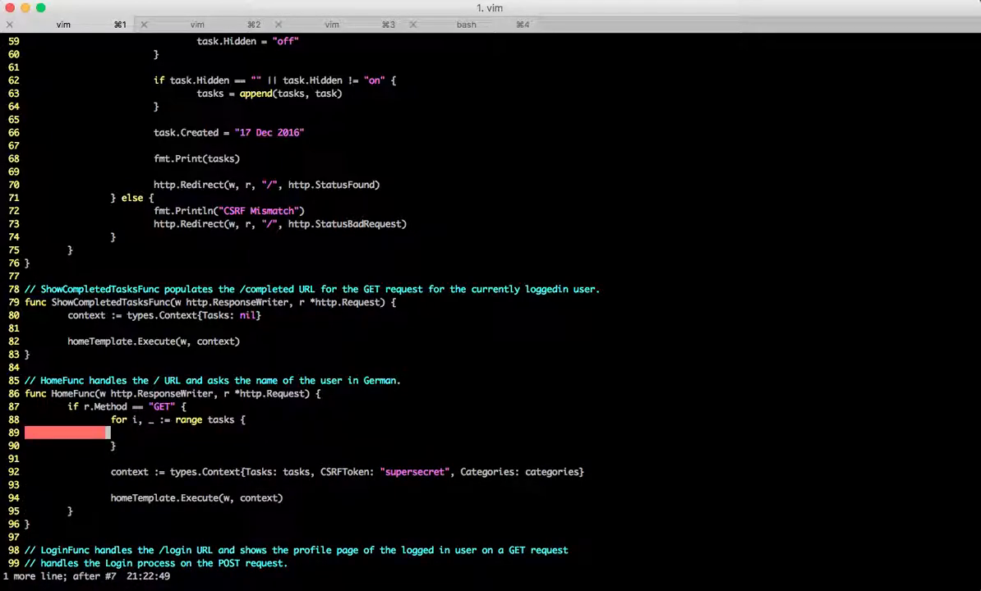
text(tasks[i].HTMLContent = string(bd.Markdown()))
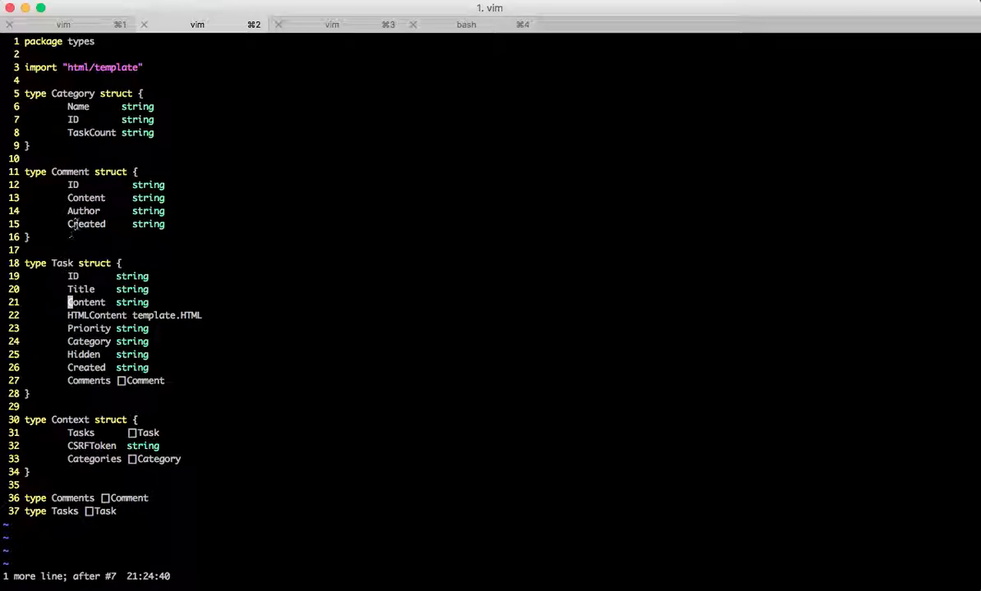
Step: Complete the loop line so HTMLContent renders md.Markdown([]byte(tasks[i].Content))
click(466, 23)
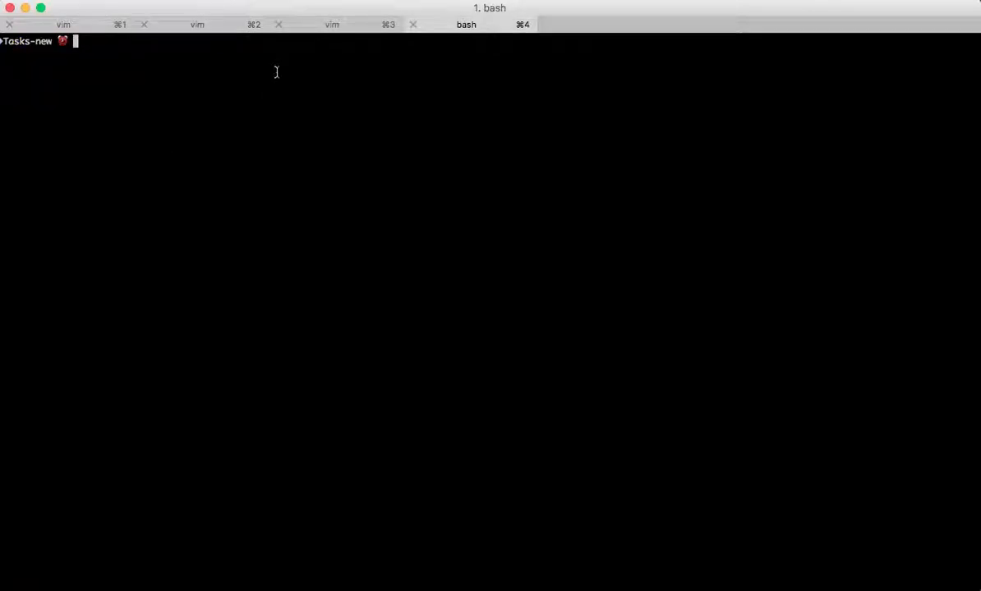
text(**v** _italic_)
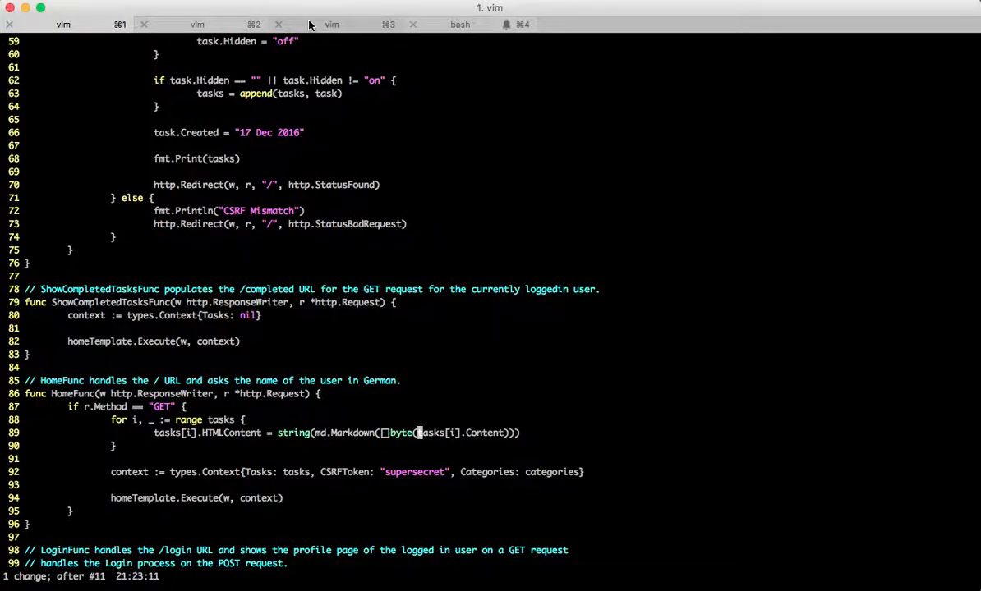
Step: Wrap line 89's string(md.Markdown(...)) in template.HTML() and save views.go
click(332, 24)
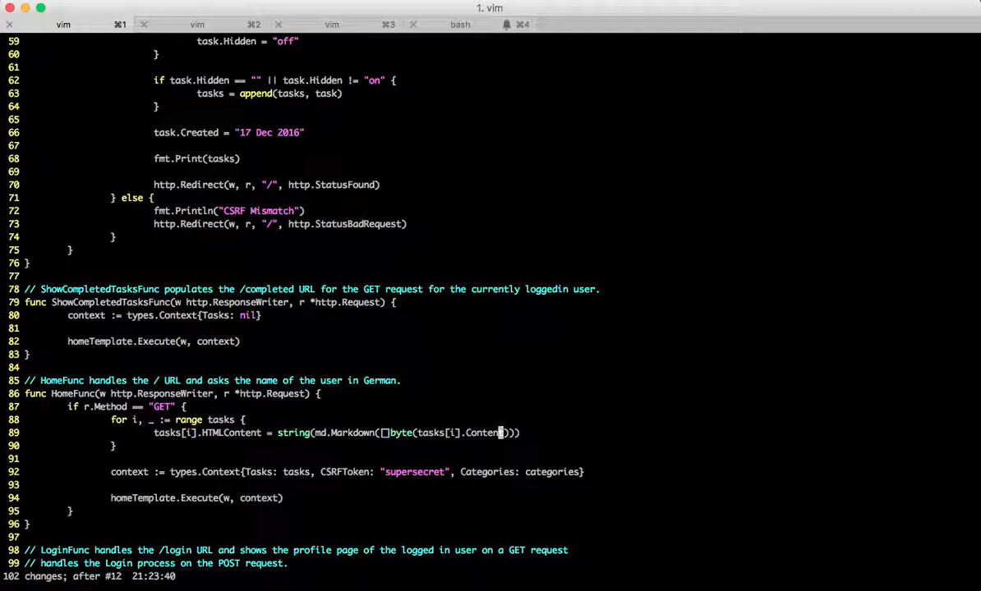
text(template.HTML()
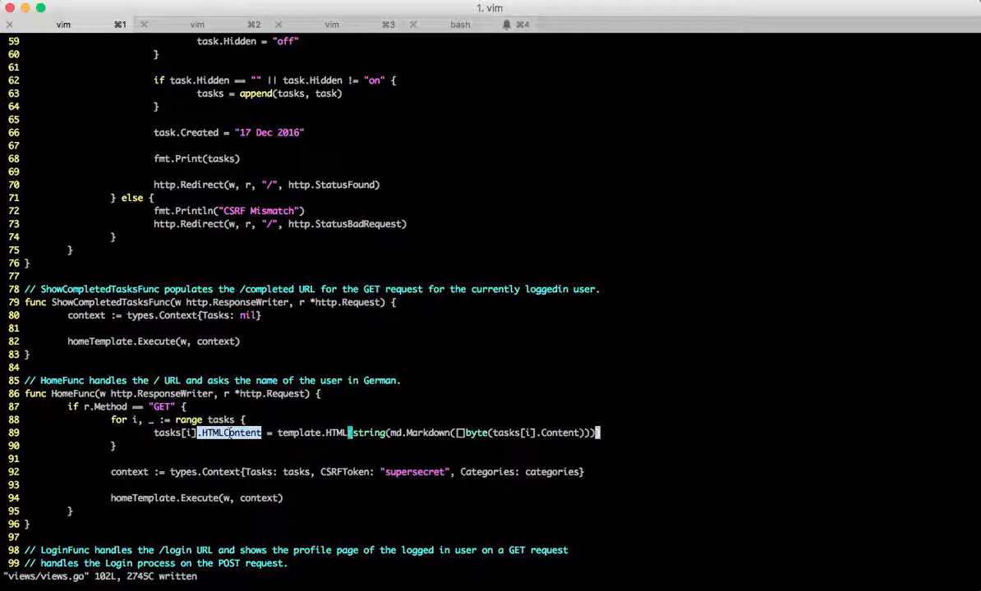
click(197, 23)
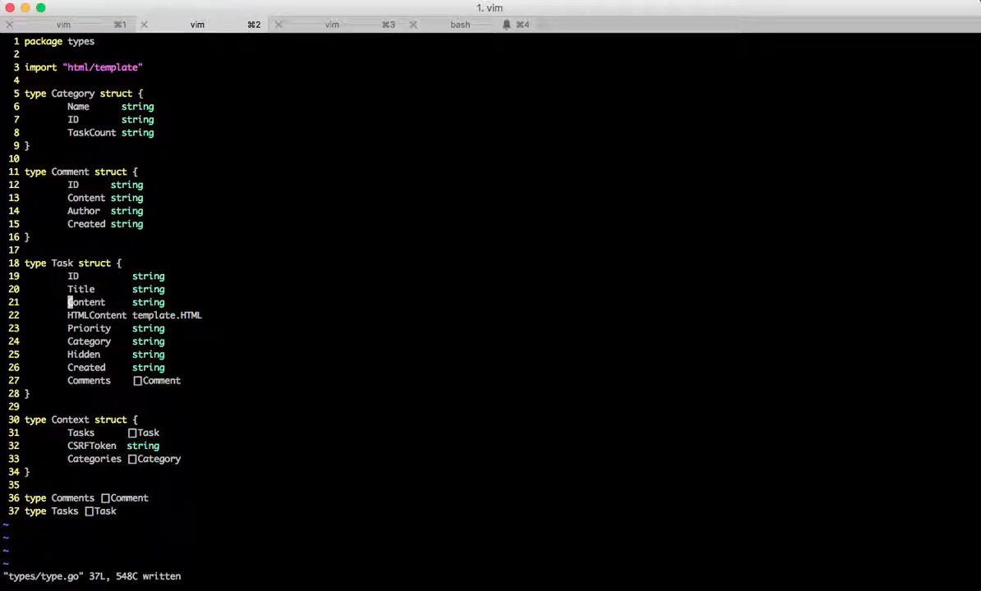
Step: Save the types file, rebuild with go build -o Tasks, and run ./Tasks
click(332, 24)
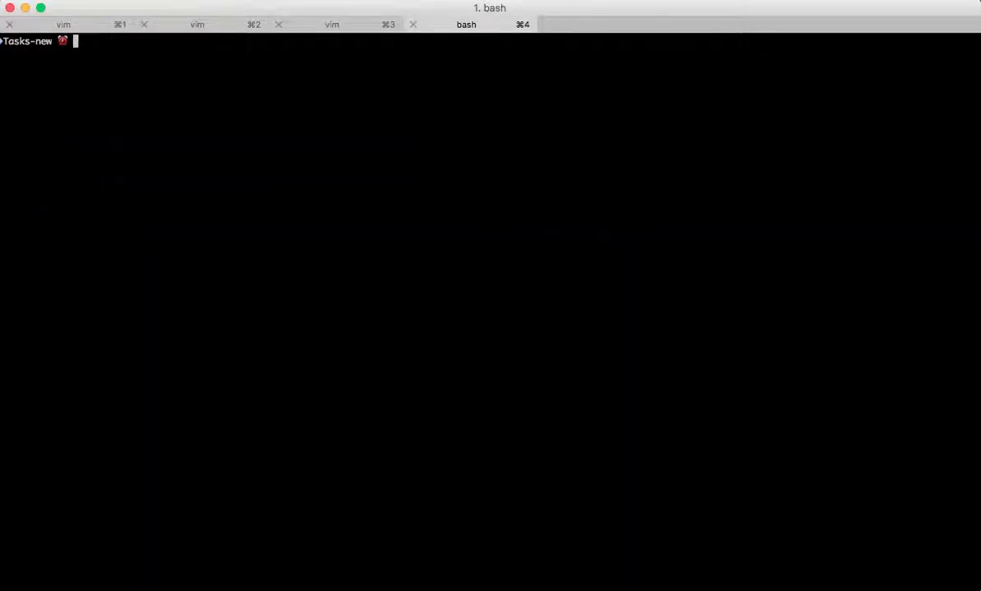
text(go build -o Tasks)
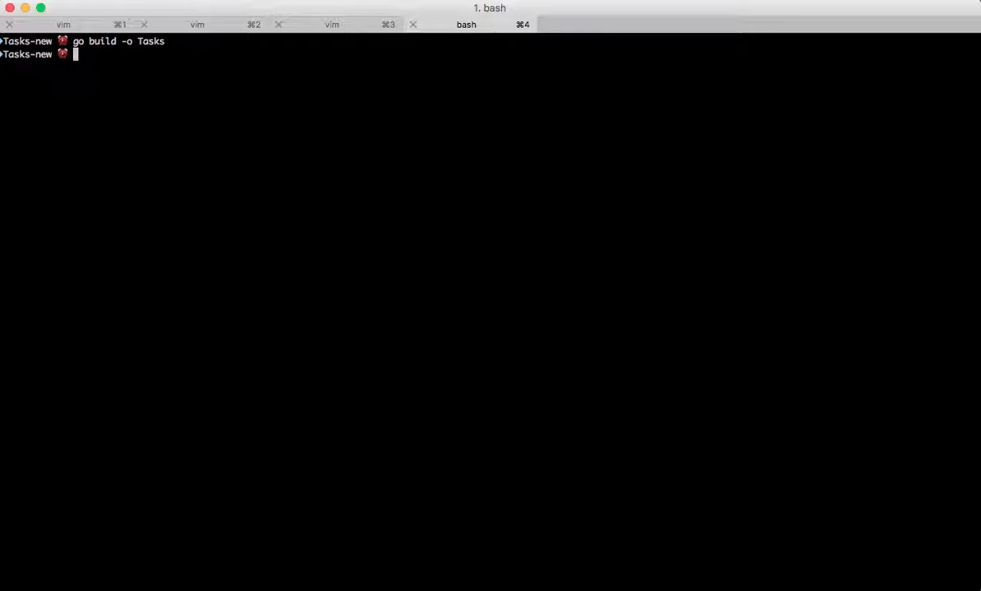
text(./Tasks)
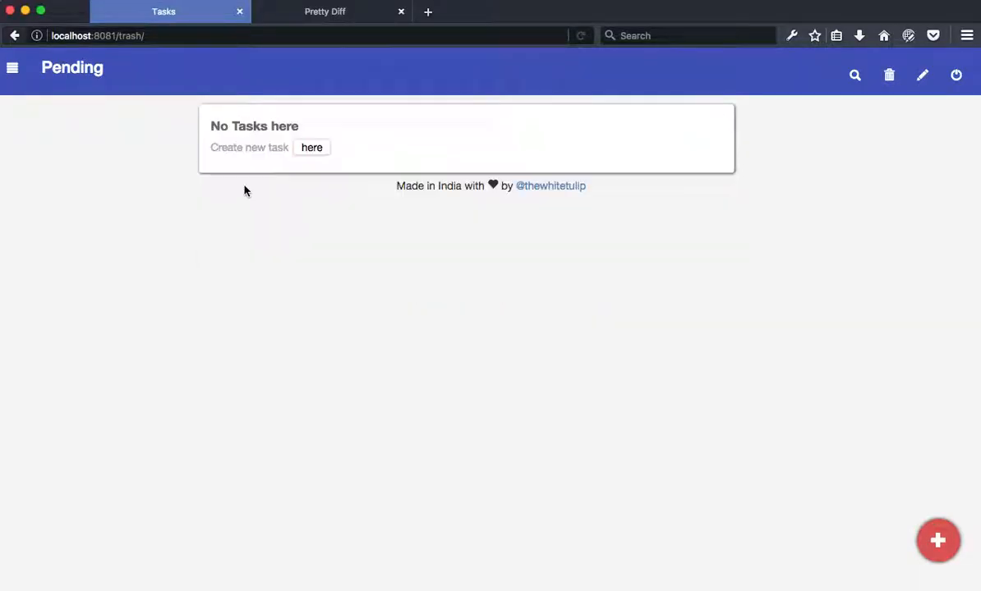
Step: Add 'Task with Markdown' with bold, italic text and subtask checkboxes, category Random
click(312, 147)
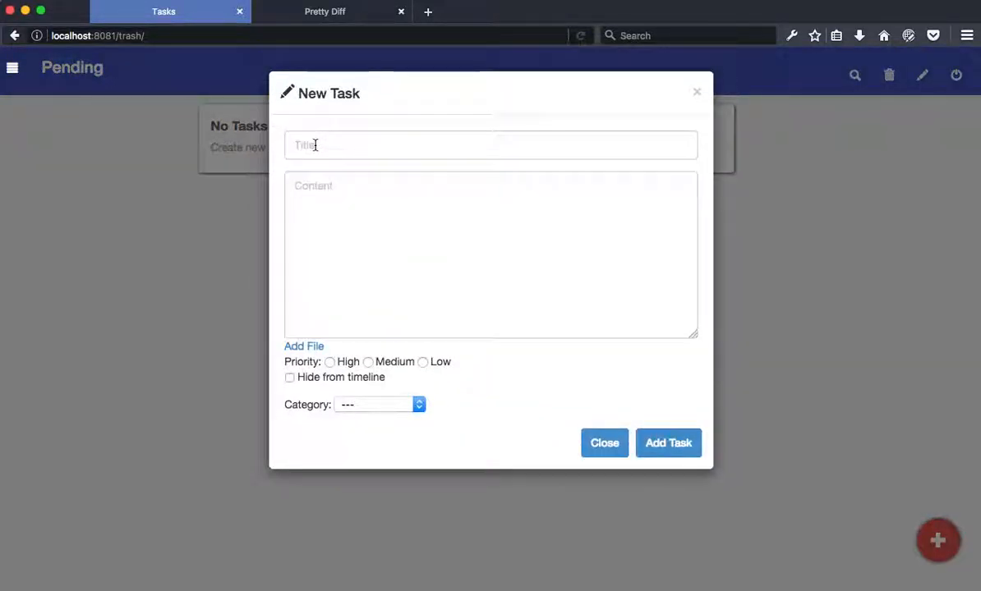
text(Task with Markdown)
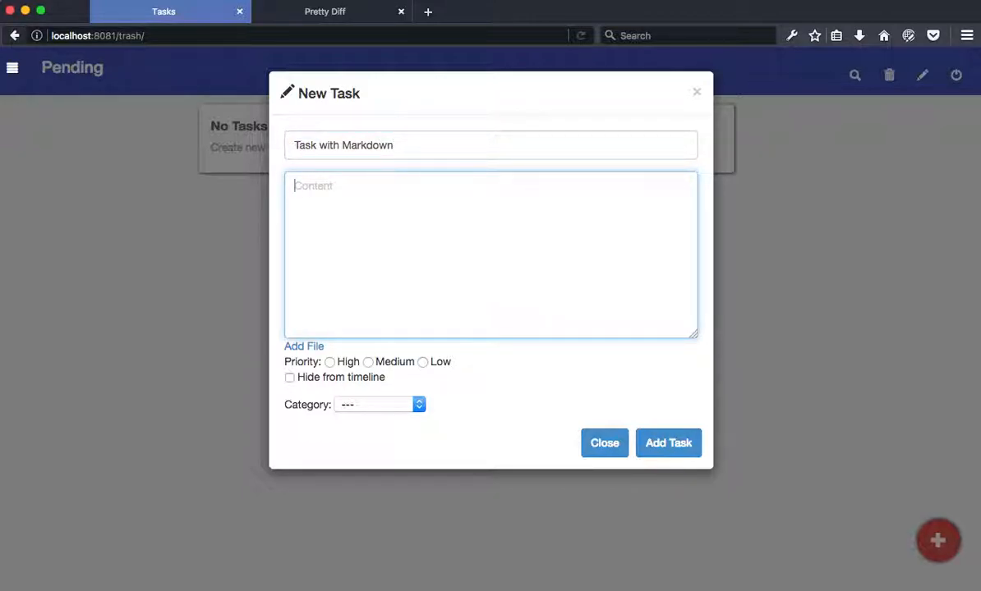
text(**this is bold text**)
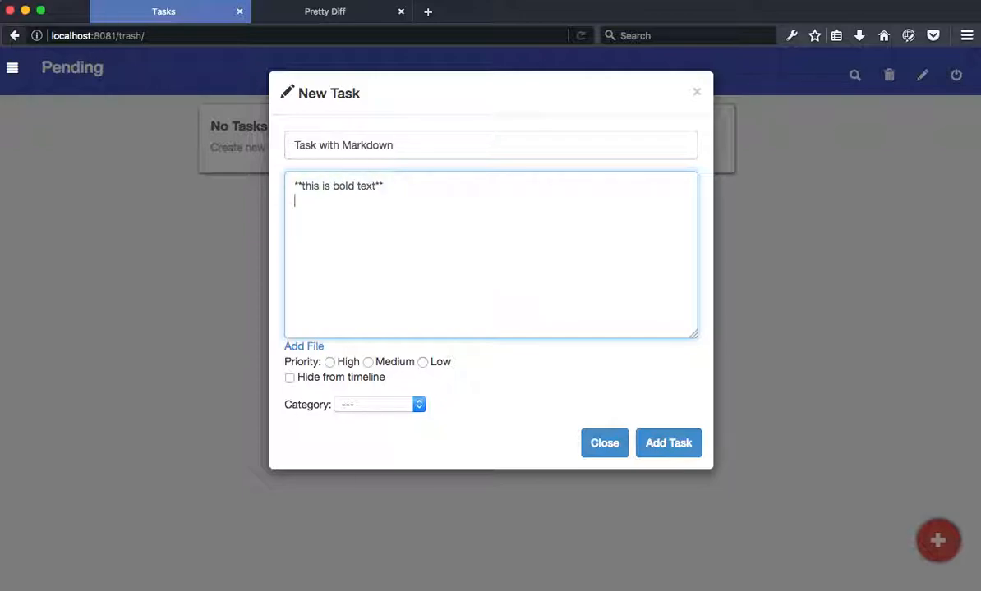
text(_this is t)
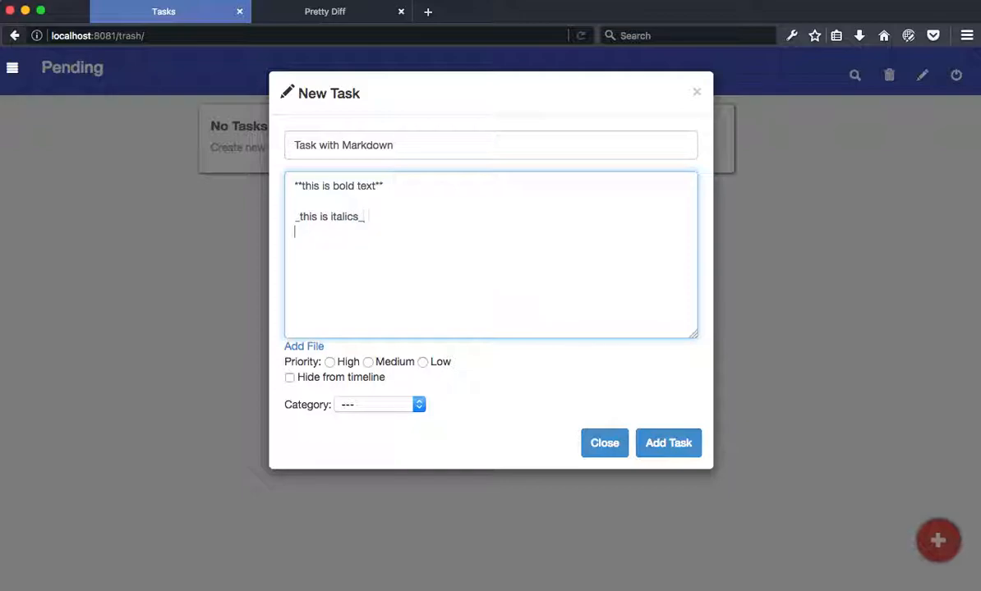
text(- [ ] This i)
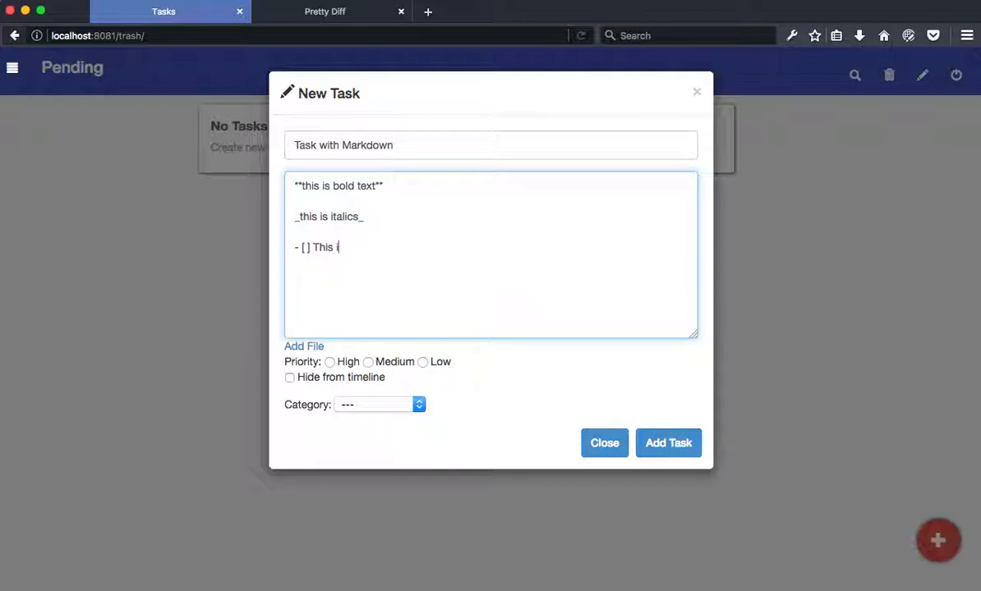
text(s subtask #)
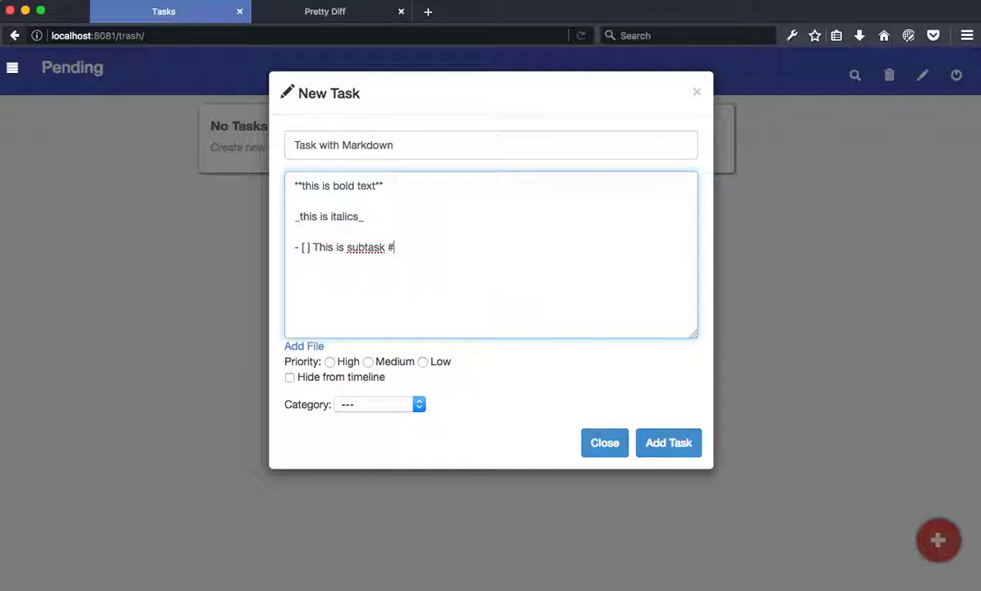
text(1)
text(- [ ] This is subtask #2)
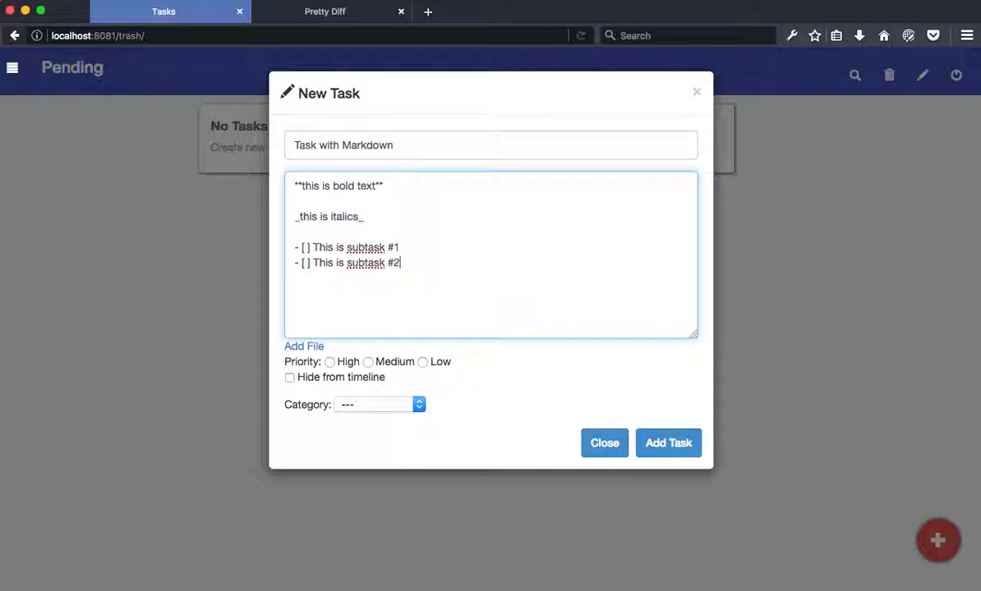
click(378, 404)
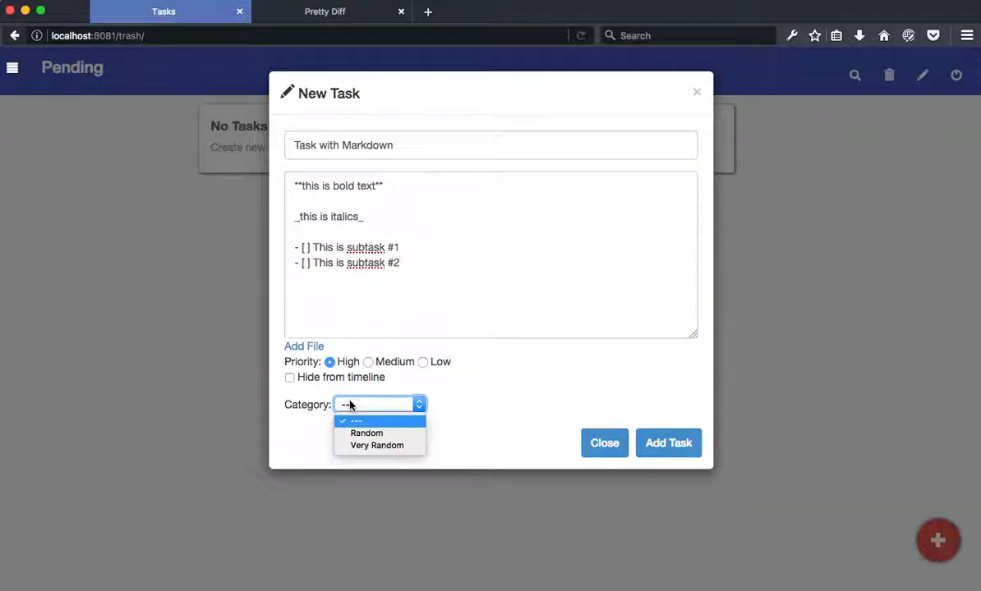
click(668, 442)
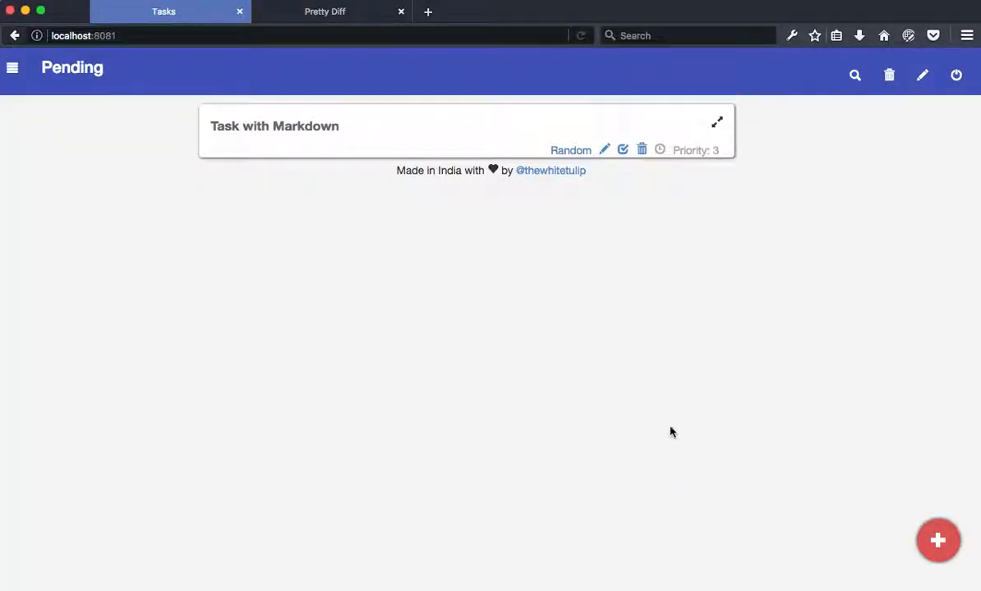
Step: Expand the markdown task to see bold, italics and subtask checkboxes rendered
click(275, 126)
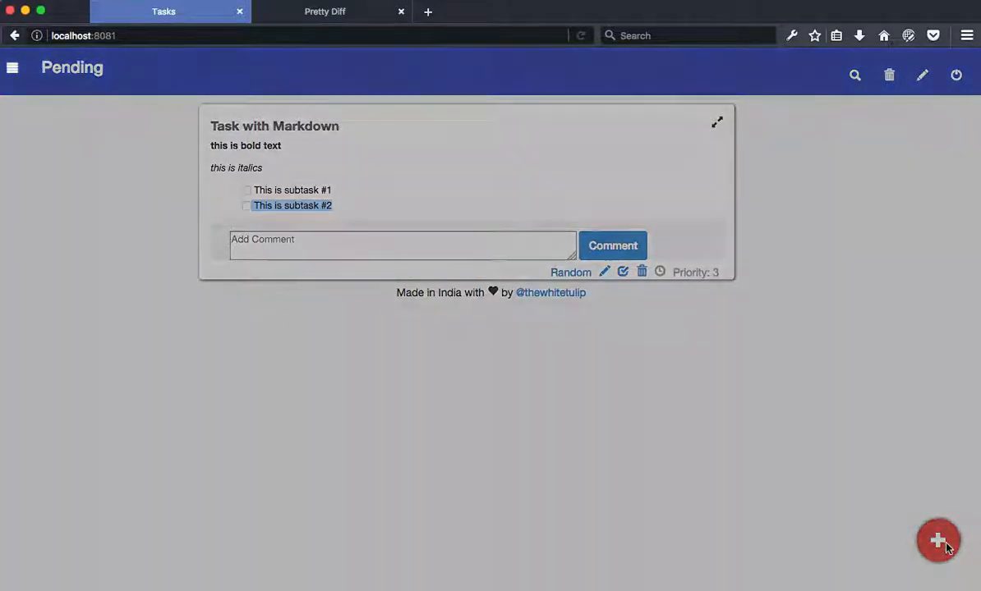
click(938, 541)
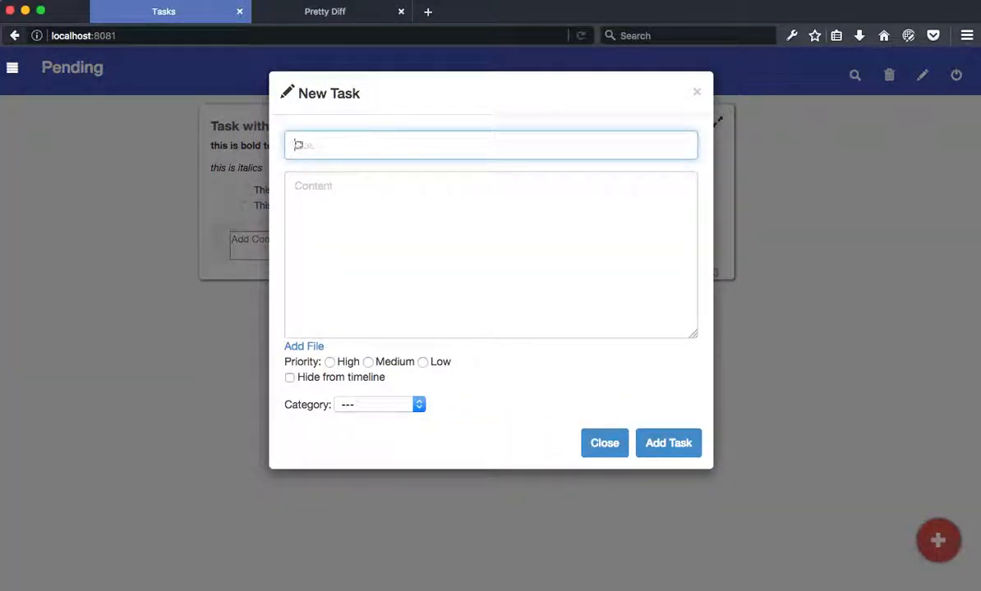
Step: Add high-priority task 'COde' with a python block: import os, print(os.getcwd())
text(COde)
click(491, 255)
text(```)
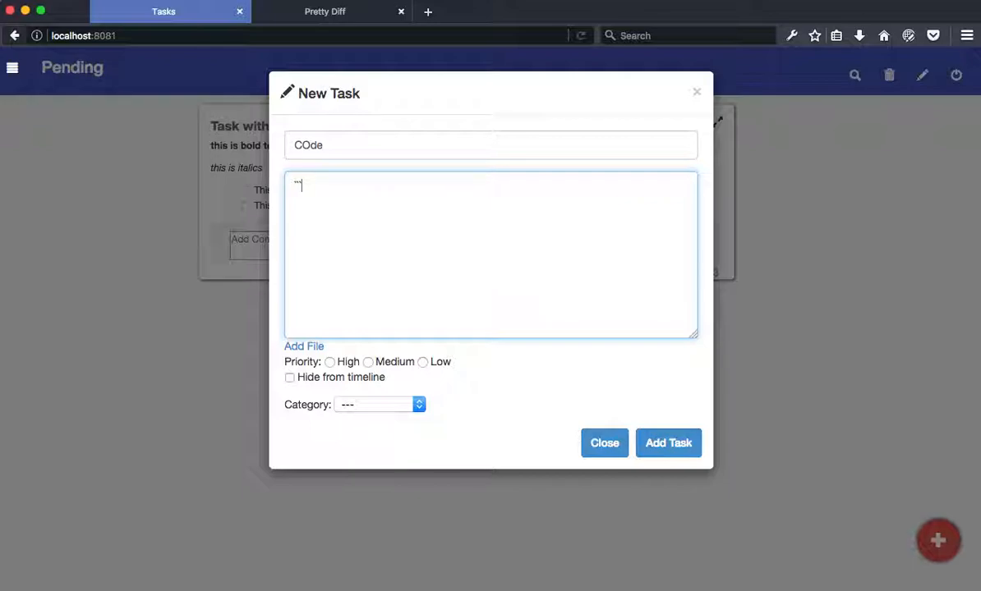
text(python)
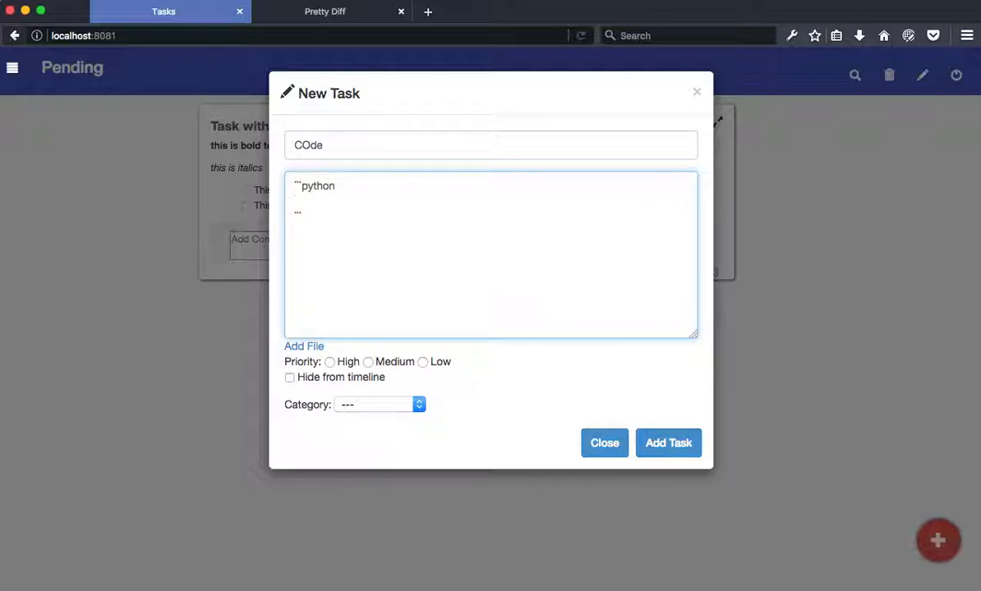
text(import os)
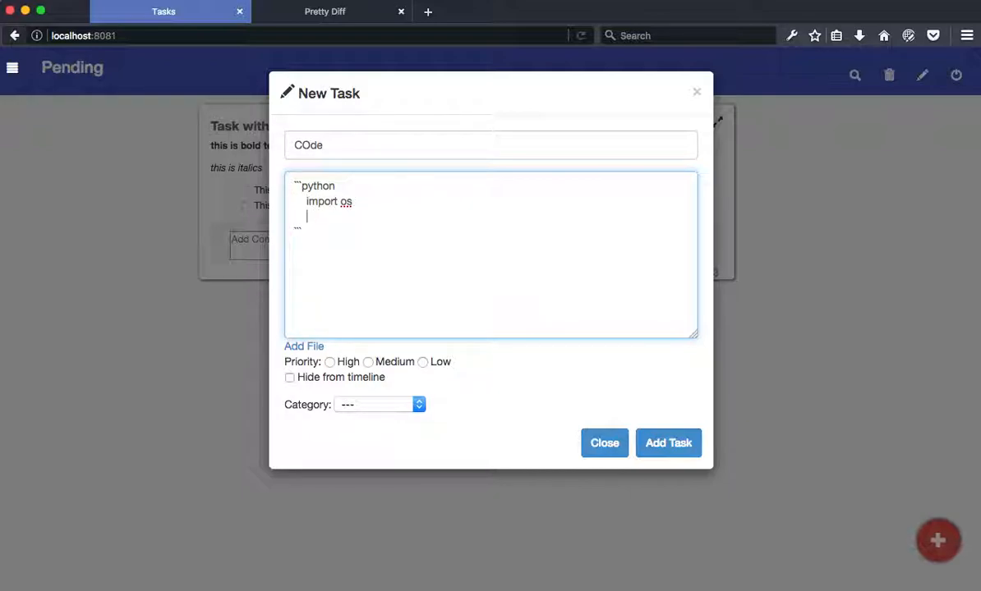
text(print(os)
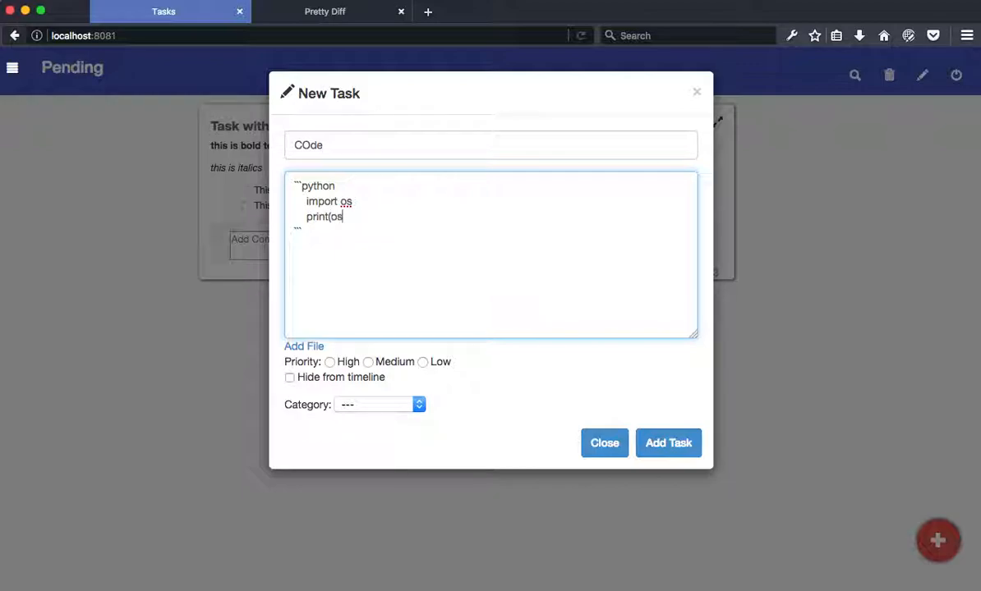
text(.getcwd)
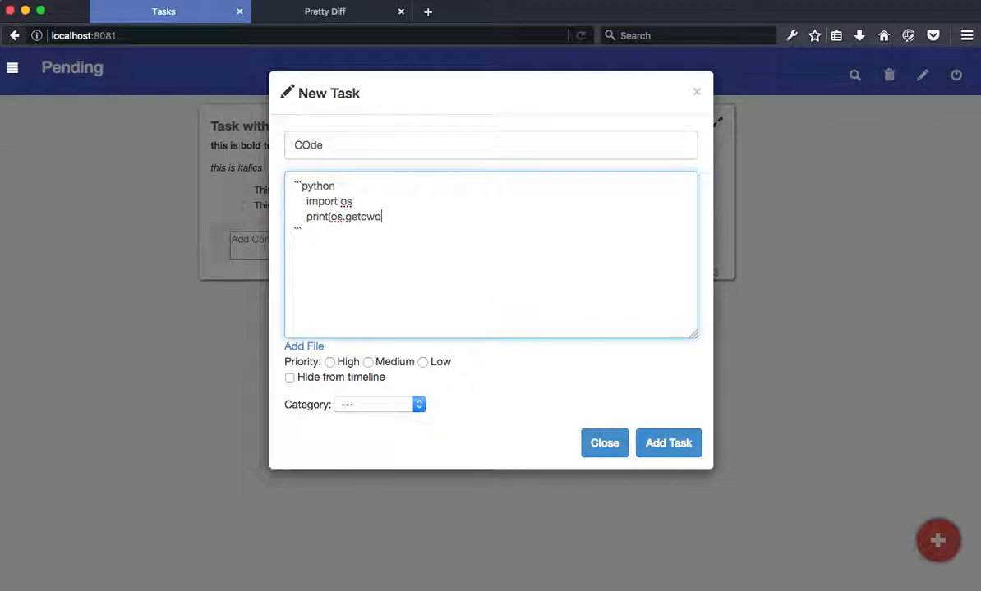
text(()))
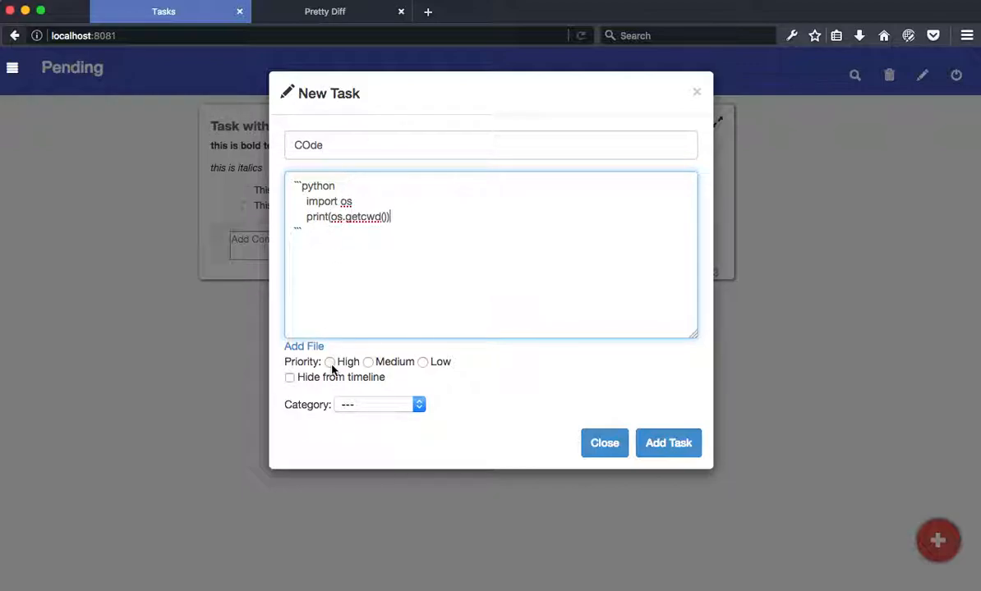
click(329, 362)
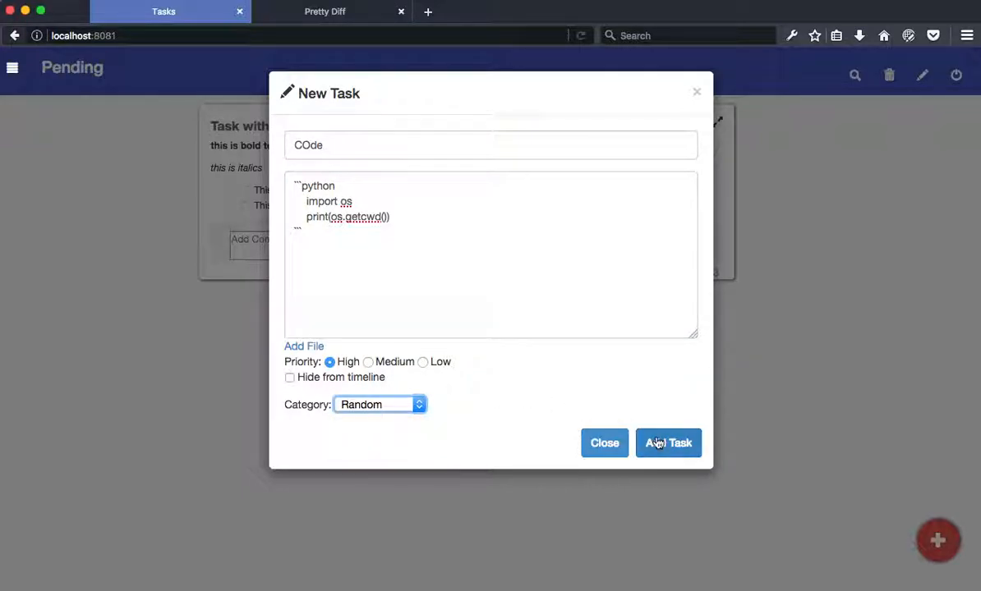
click(669, 442)
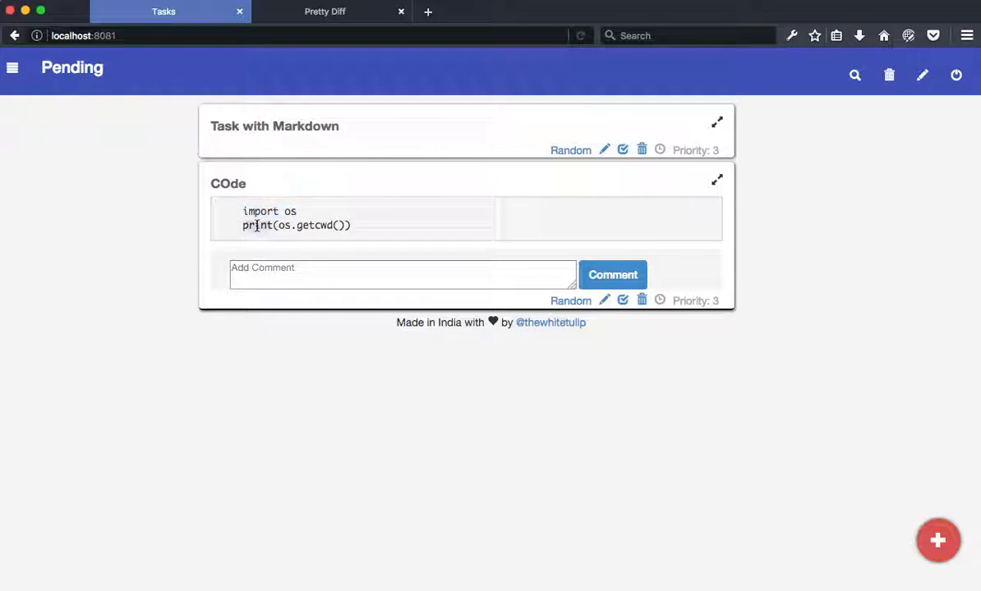
Step: Select a rendered code line, collapse and re-expand COde, then expand Task with Markdown
triple_click(295, 225)
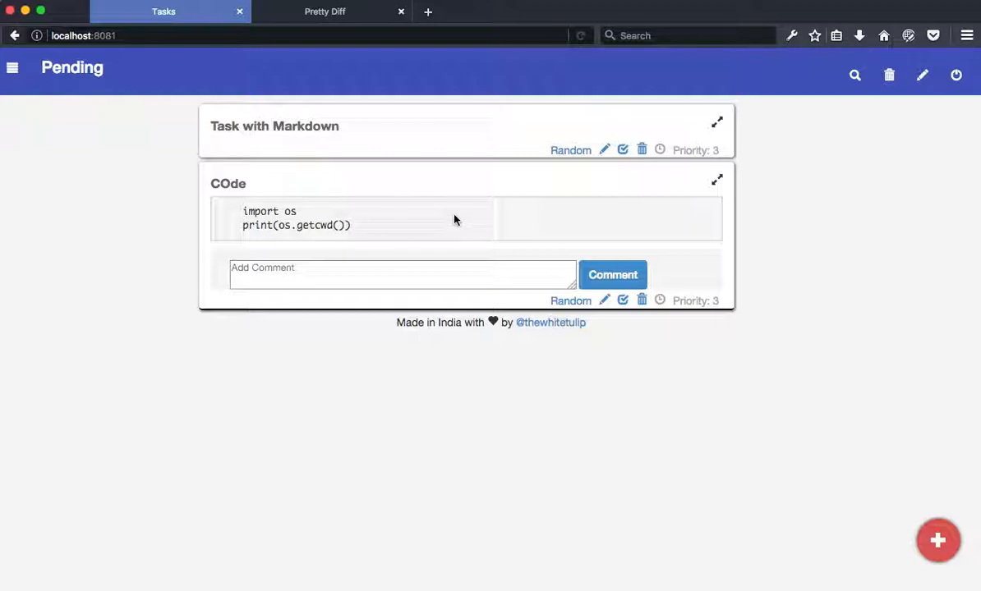
mouse_move(719, 181)
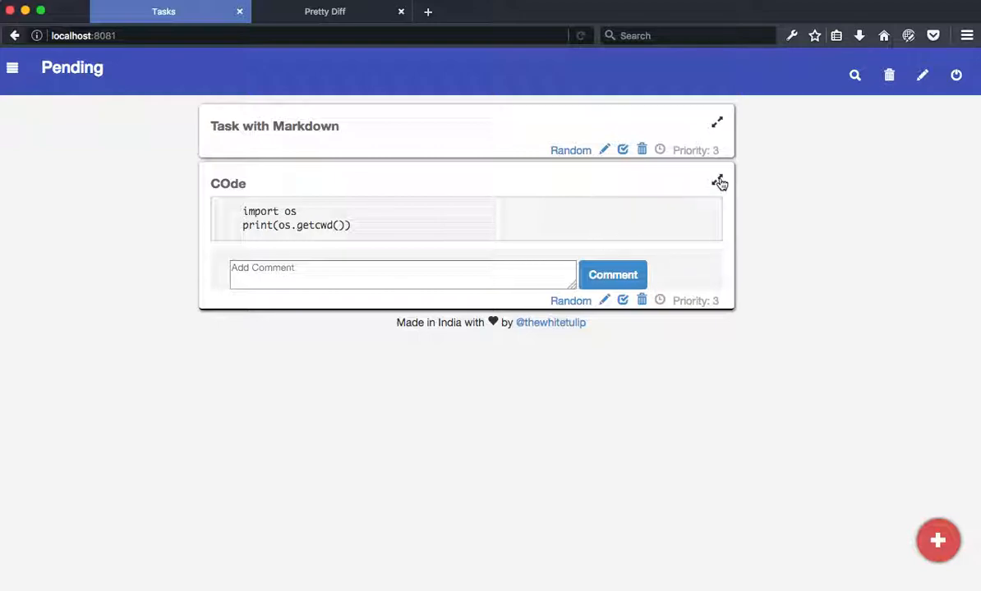
click(719, 181)
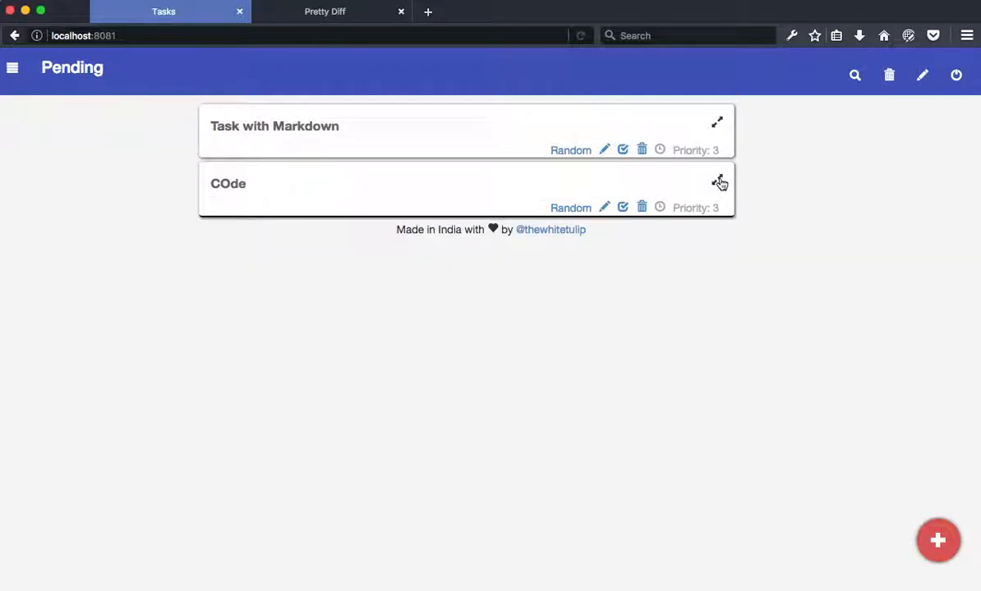
click(717, 181)
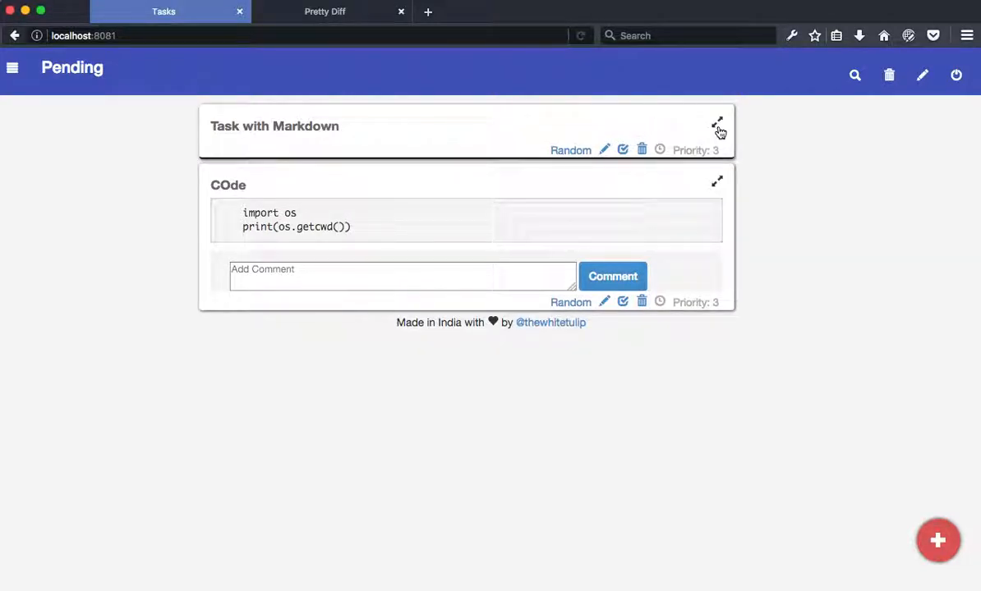
click(716, 125)
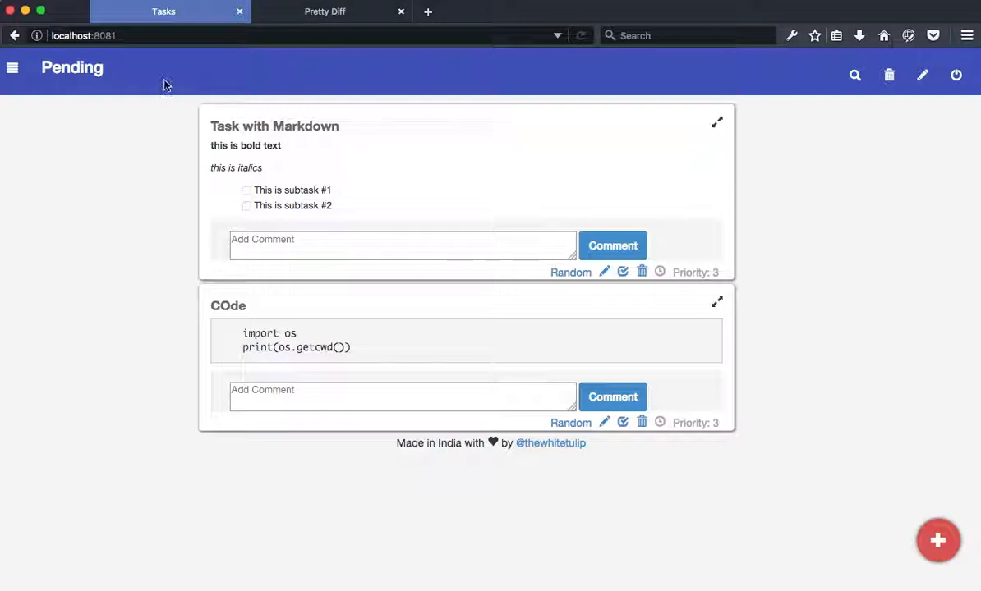
mouse_move(189, 35)
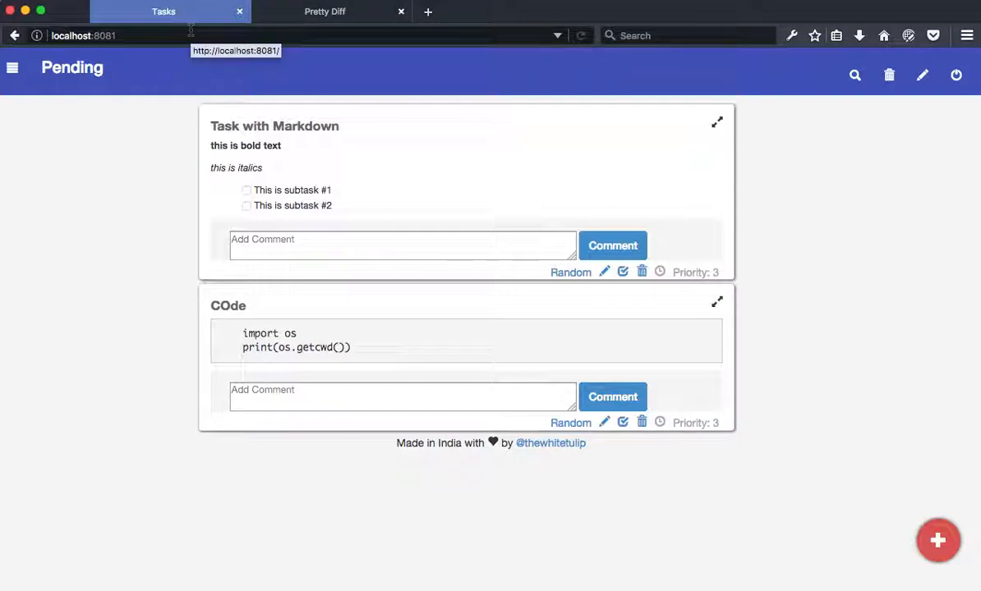
mouse_move(192, 33)
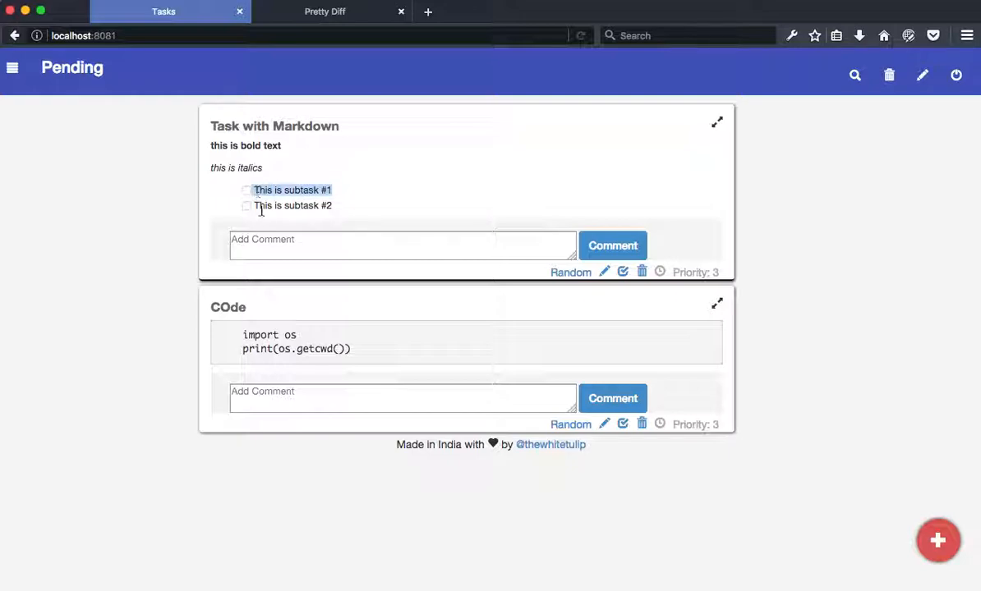
Step: Highlight the second subtask's text in the expanded markdown task
click(292, 205)
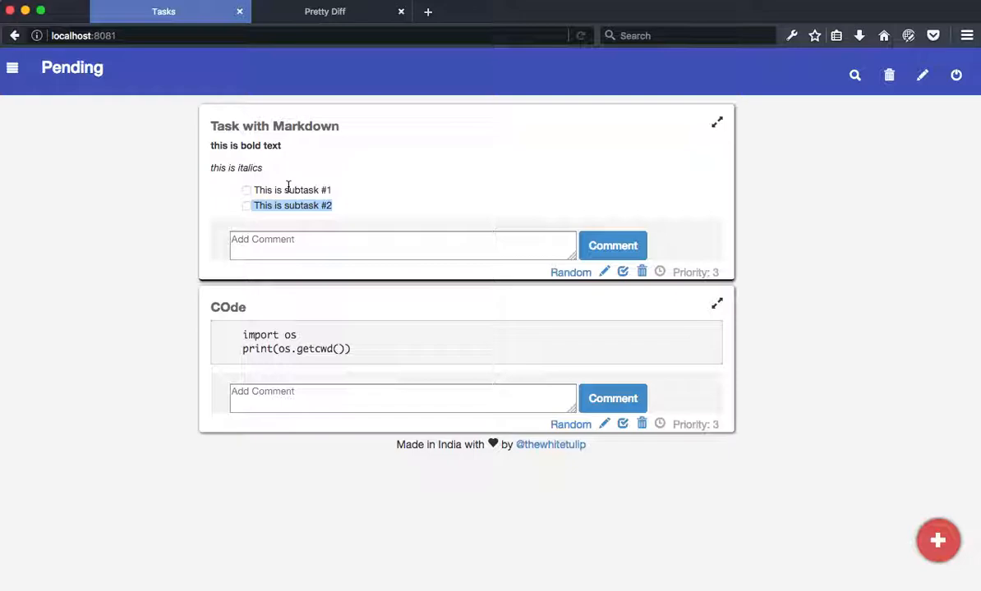
mouse_move(617, 123)
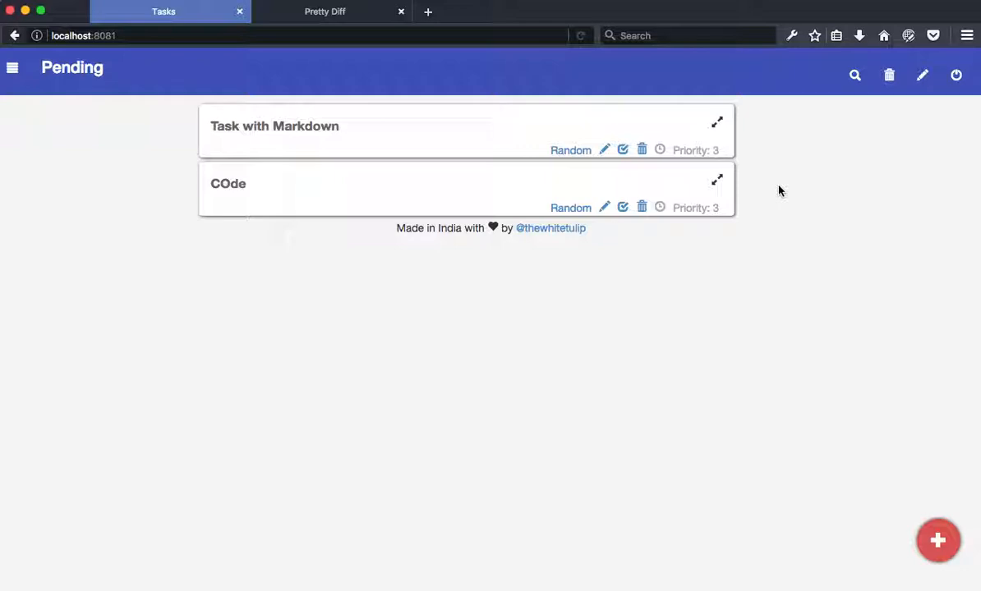
mouse_move(732, 140)
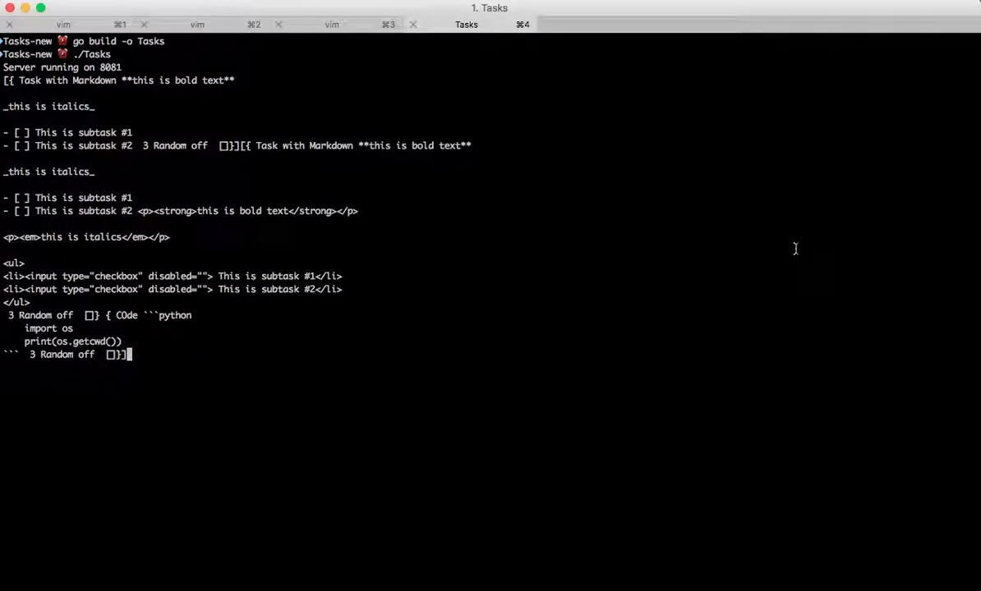
mouse_move(109, 148)
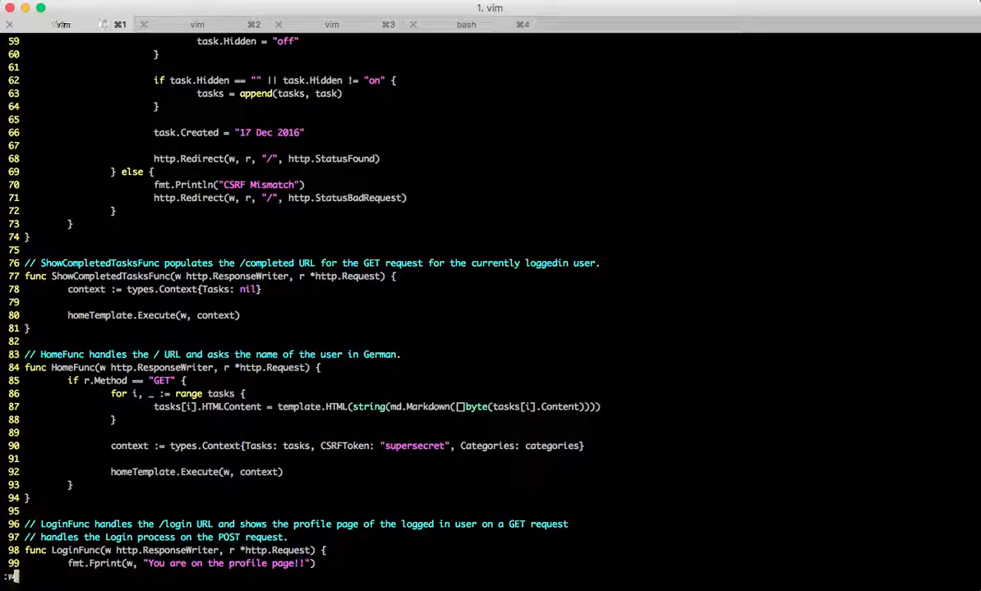
Step: Search the Go code for 'print' to find the markdown-to-HTML handler functions
text(/print)
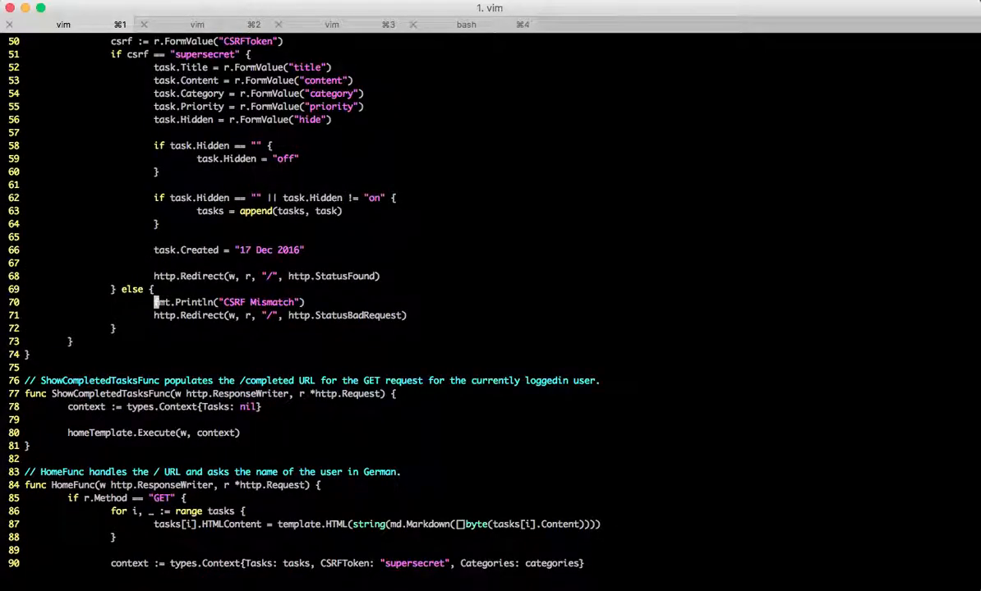
scroll(down, 3)
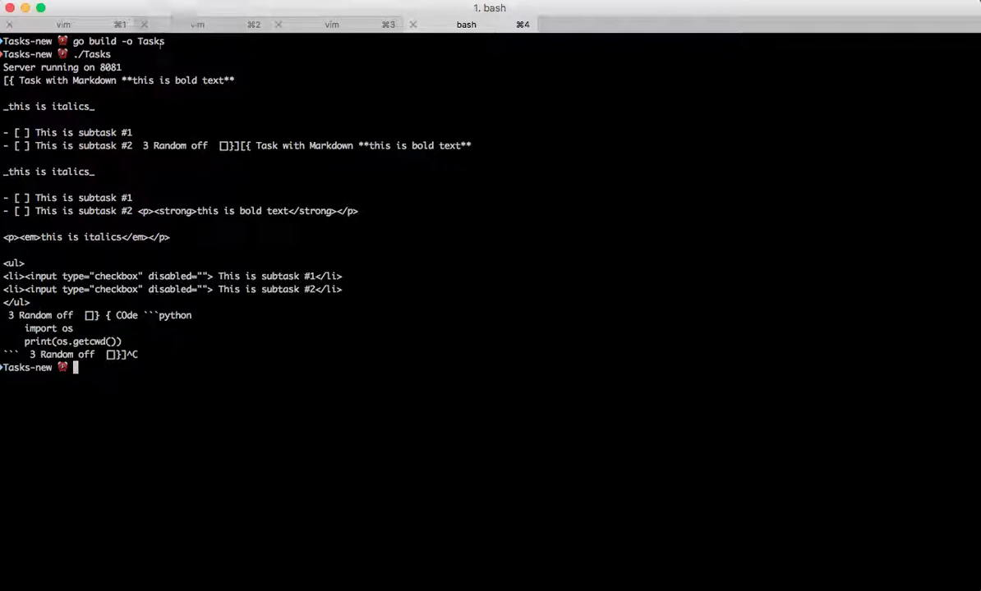
Step: Select the word 'this' in the server log after stopping the Tasks server
double_click(141, 80)
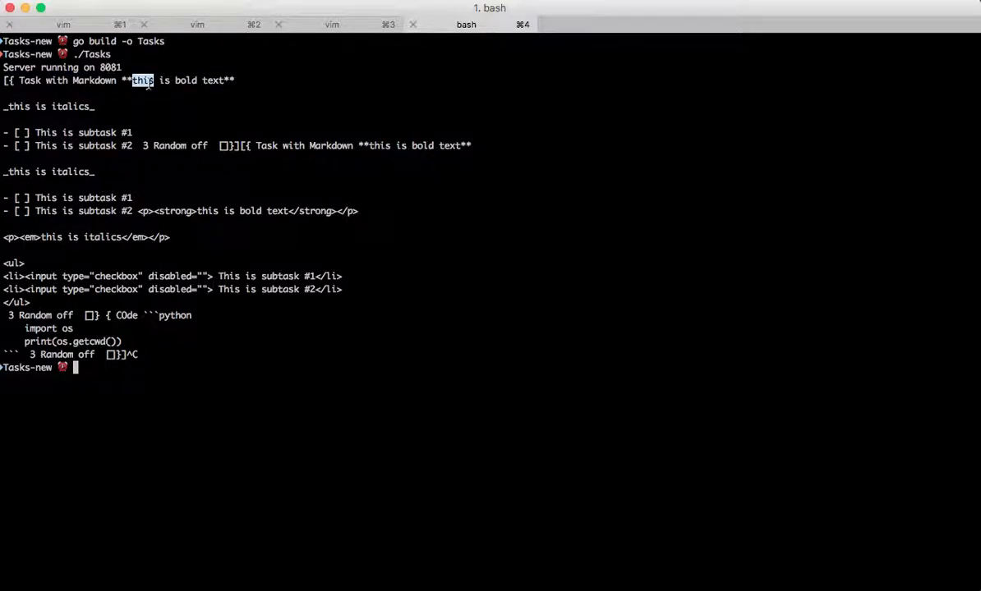